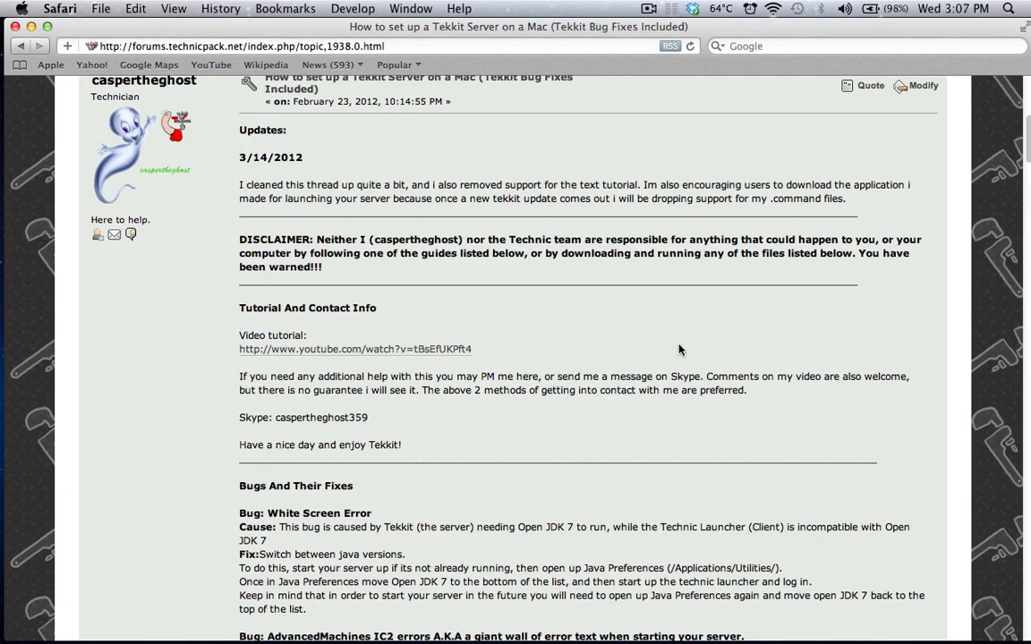
{"action": "mouse_move", "coordinate": [559, 313]}
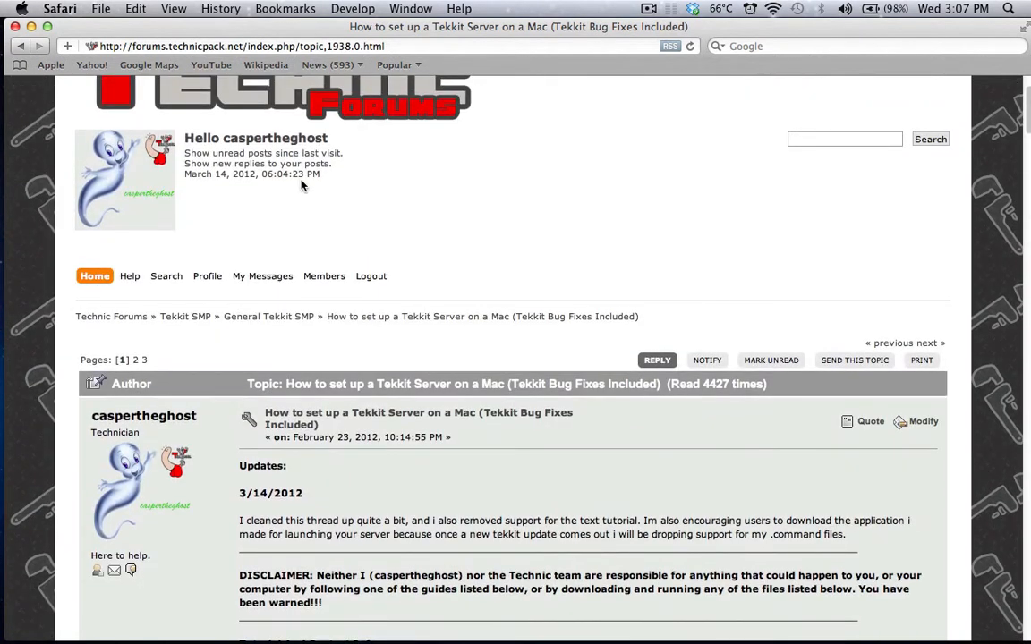
- Navigate from the Technic website via the General Tekkit SMP board to the Mac Tekkit server setup thread
{"action": "scroll", "scroll_direction": "down", "scroll_amount": 3}
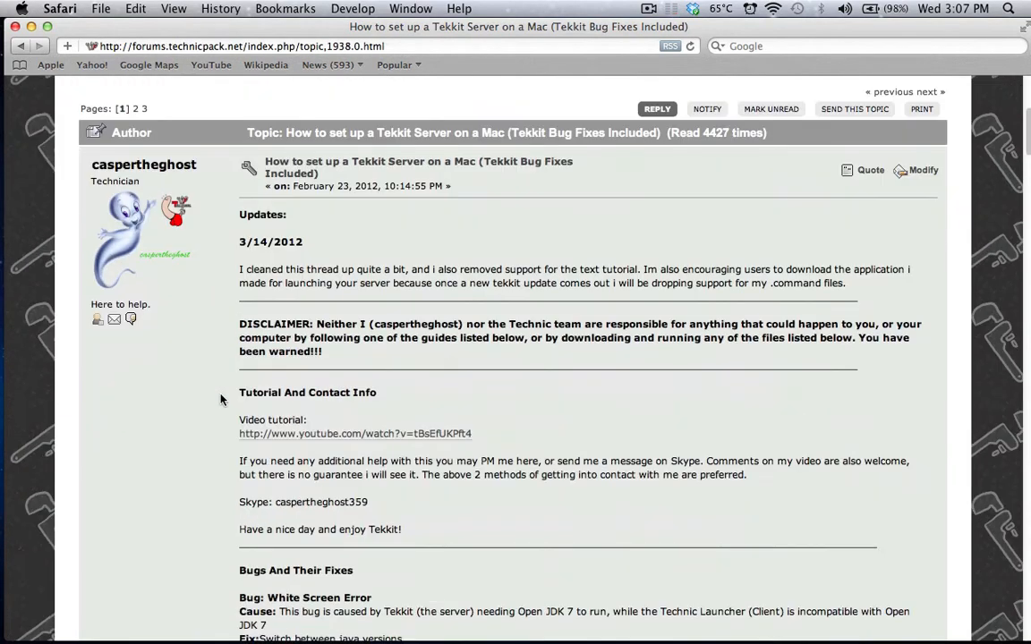
{"action": "mouse_move", "coordinate": [228, 336]}
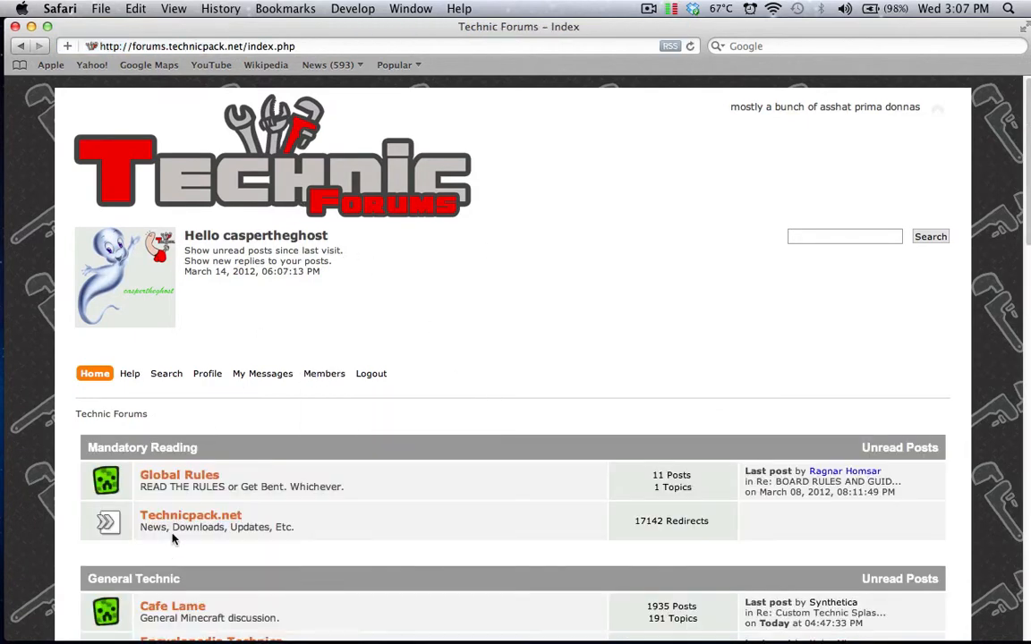
{"action": "left_click", "coordinate": [191, 515]}
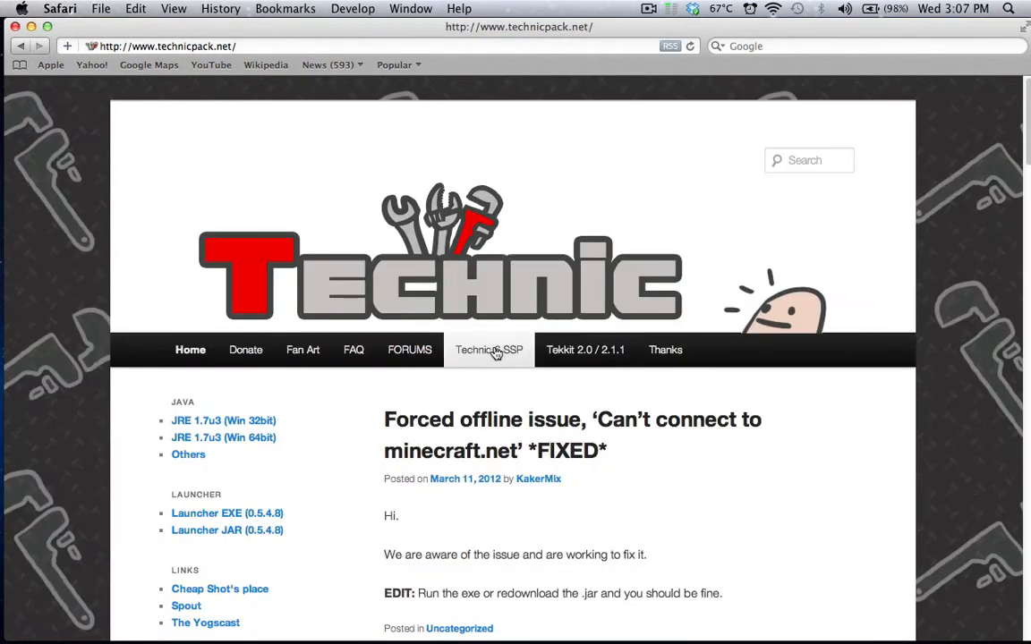
{"action": "left_click", "coordinate": [489, 349]}
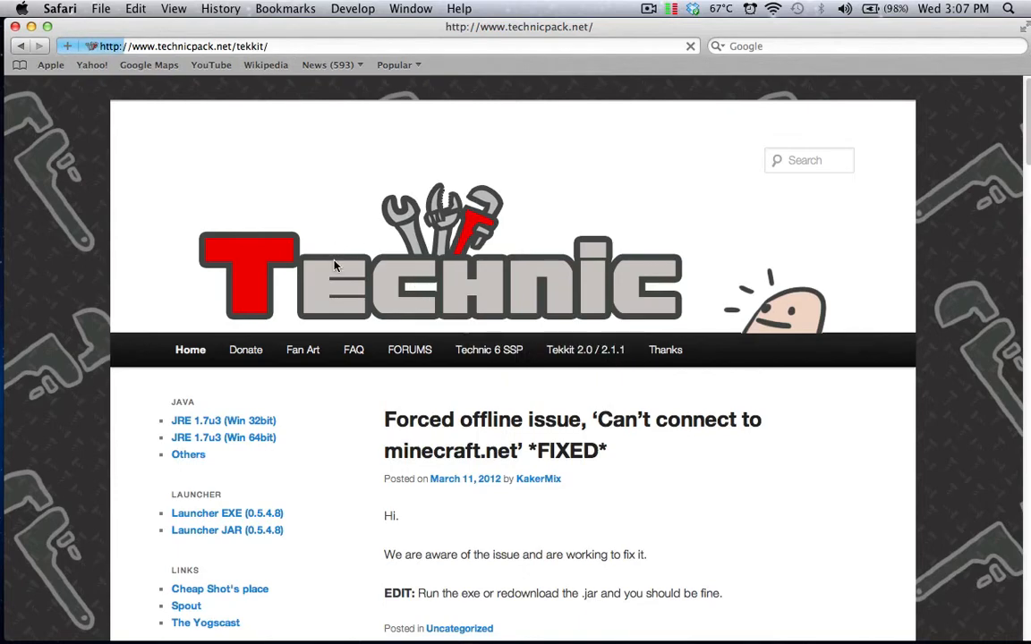
{"action": "left_click", "coordinate": [586, 349]}
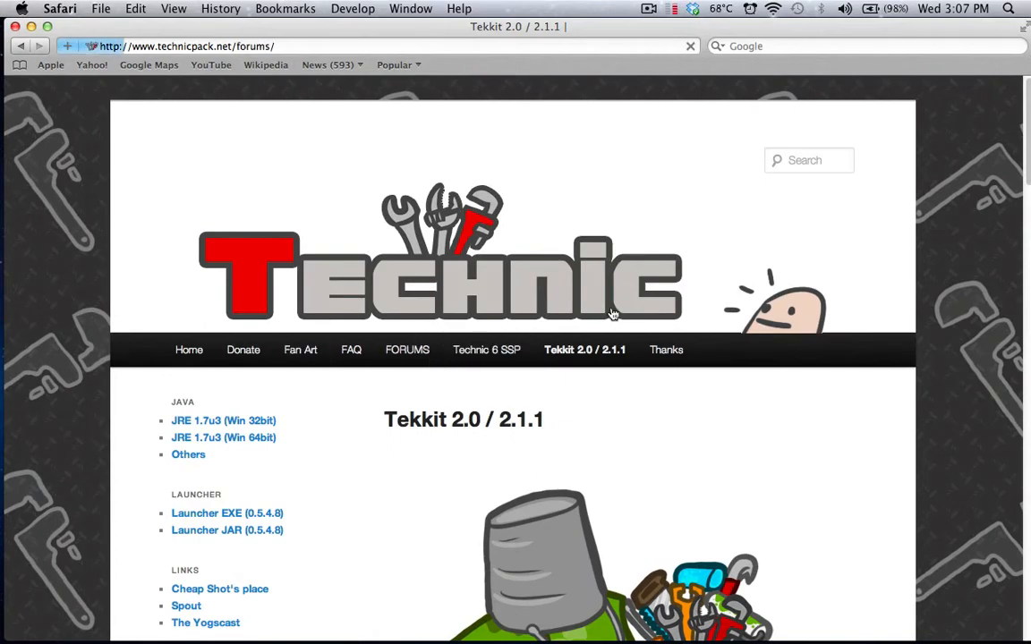
{"action": "left_click", "coordinate": [407, 349]}
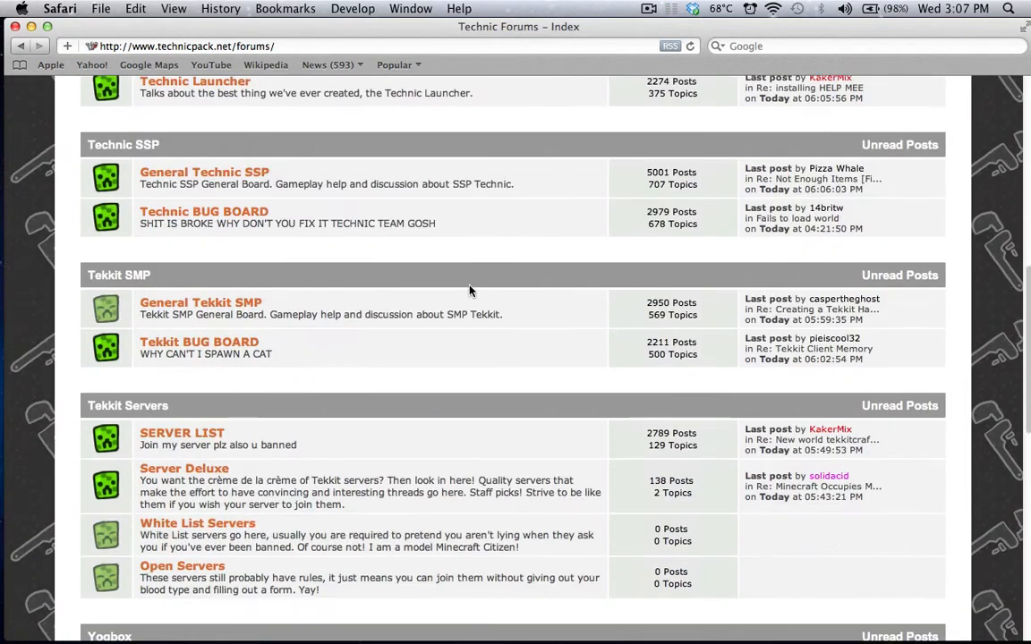
{"action": "left_click", "coordinate": [201, 302]}
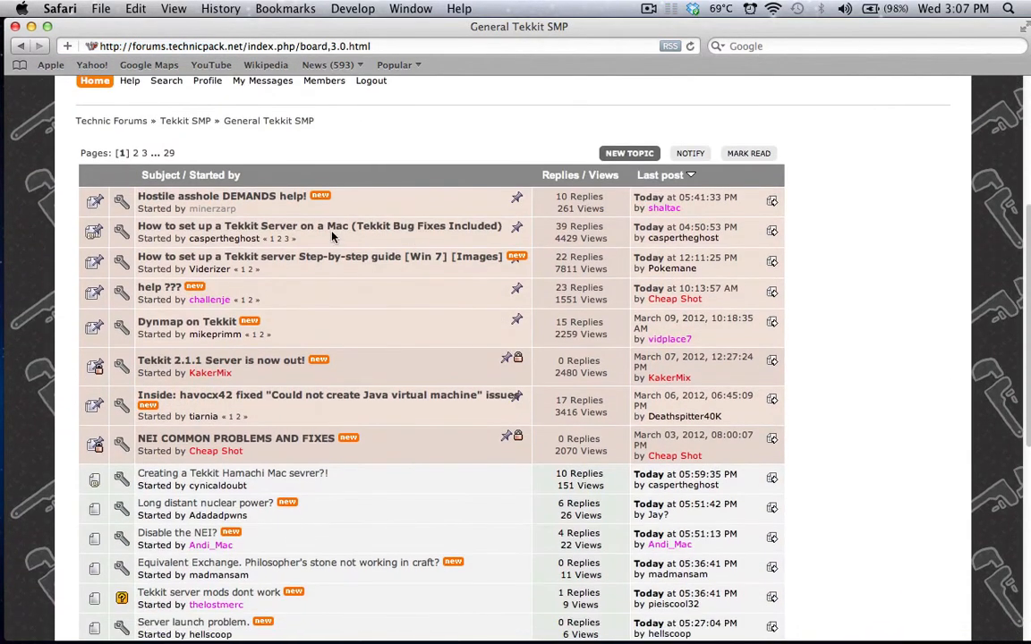
{"action": "left_click", "coordinate": [319, 226]}
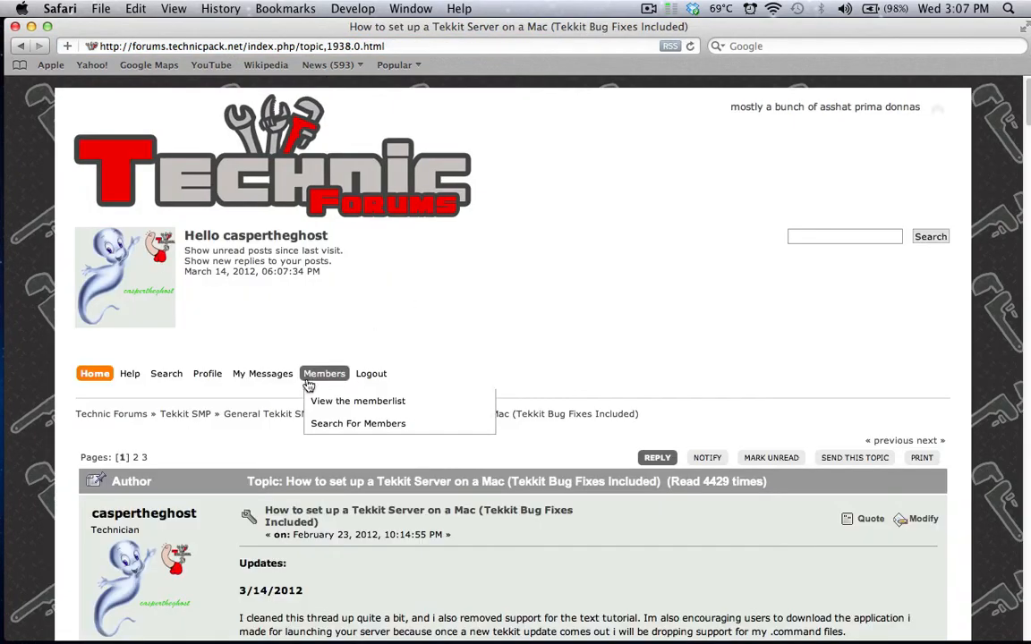
- Highlight the White Screen Error bug entry and scroll down to the Downloads section
{"action": "scroll", "scroll_direction": "down", "scroll_amount": 3}
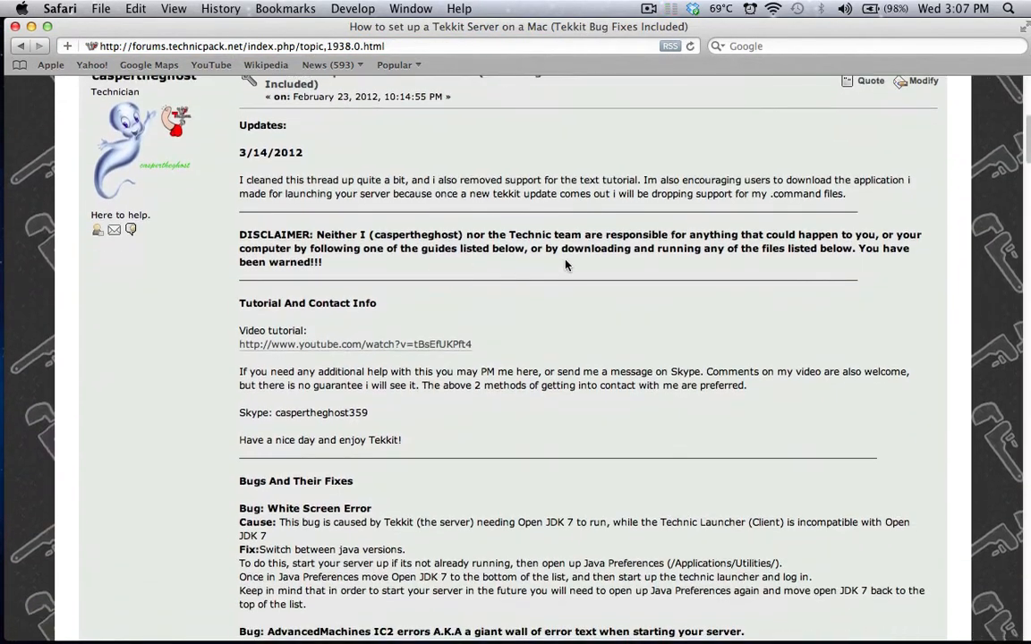
{"action": "scroll", "scroll_direction": "down", "scroll_amount": 3}
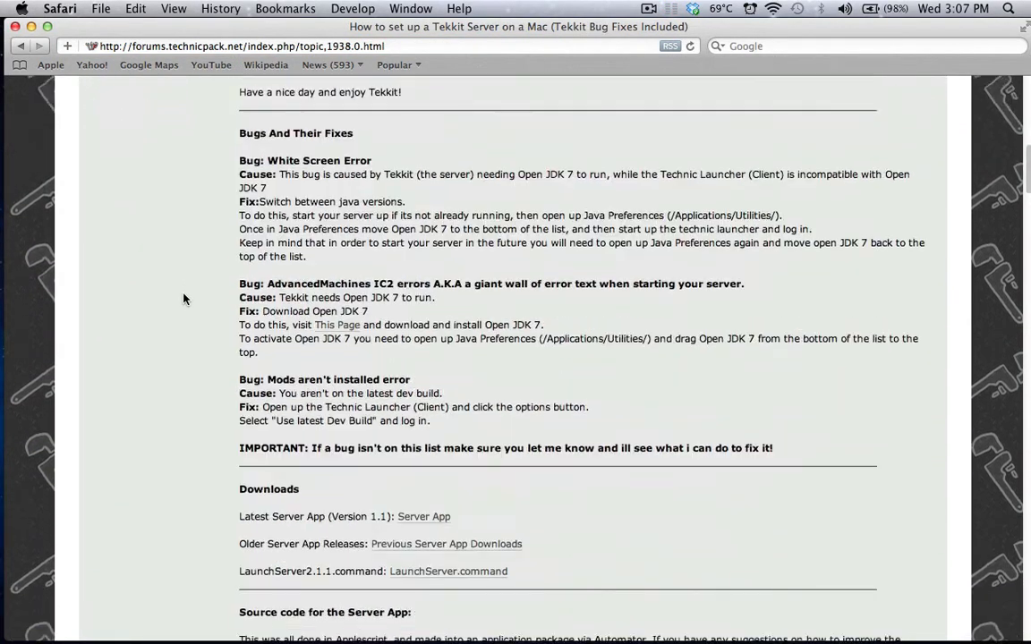
{"action": "scroll", "scroll_direction": "up", "scroll_amount": 3}
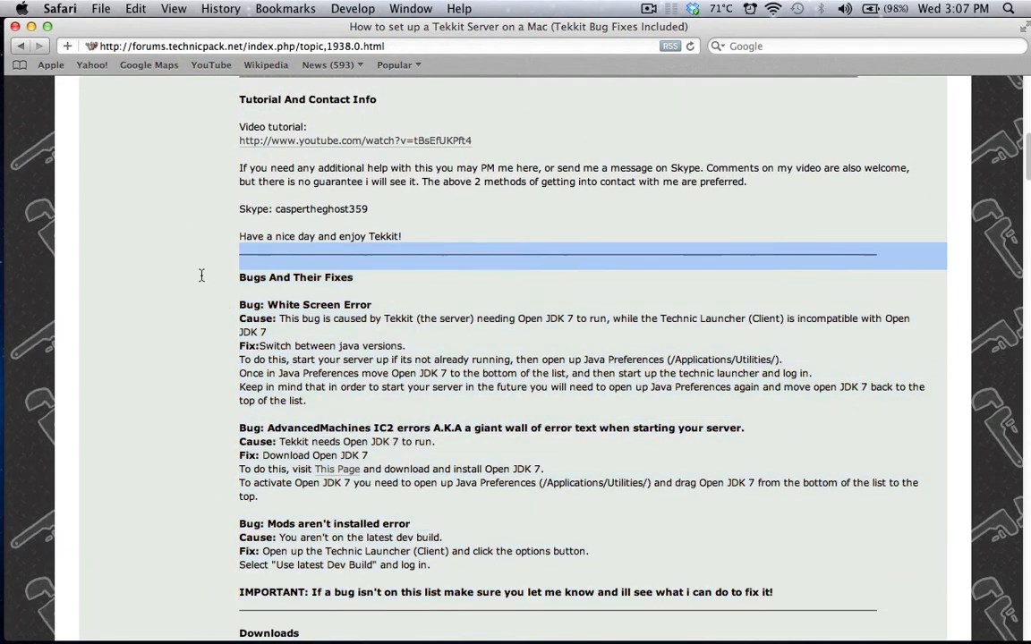
{"action": "left_click_drag", "start_coordinate": [202, 275], "coordinate": [170, 574]}
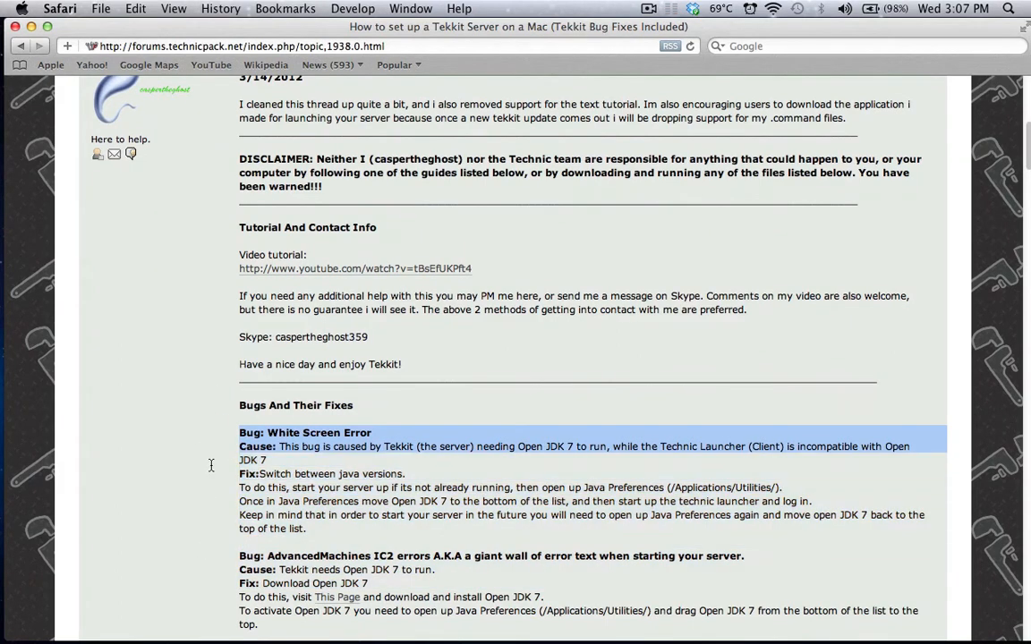
{"action": "scroll", "scroll_direction": "down", "scroll_amount": 3}
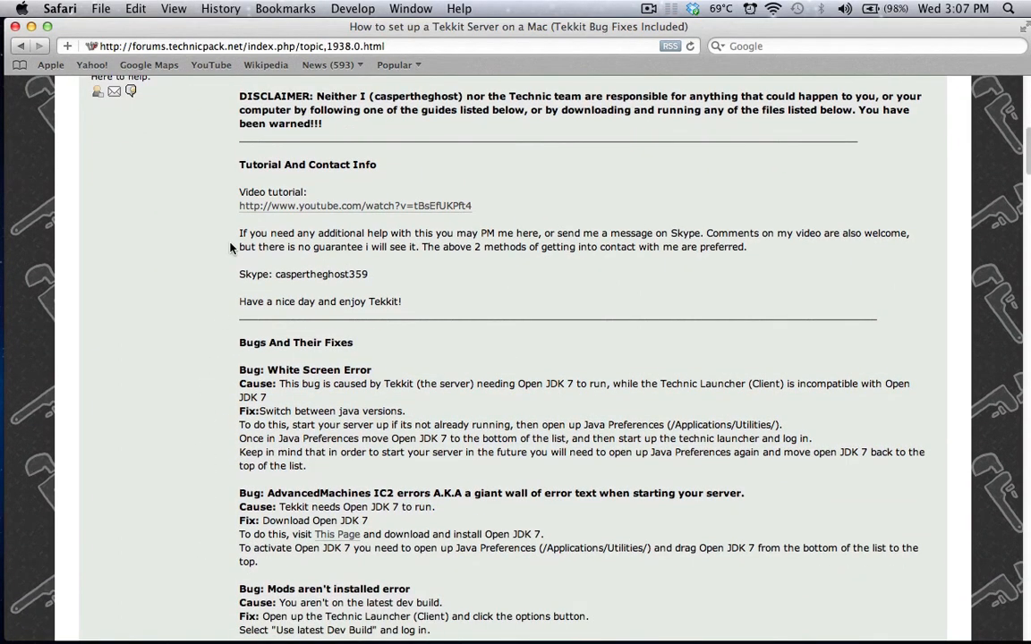
{"action": "scroll", "scroll_direction": "down", "scroll_amount": 3}
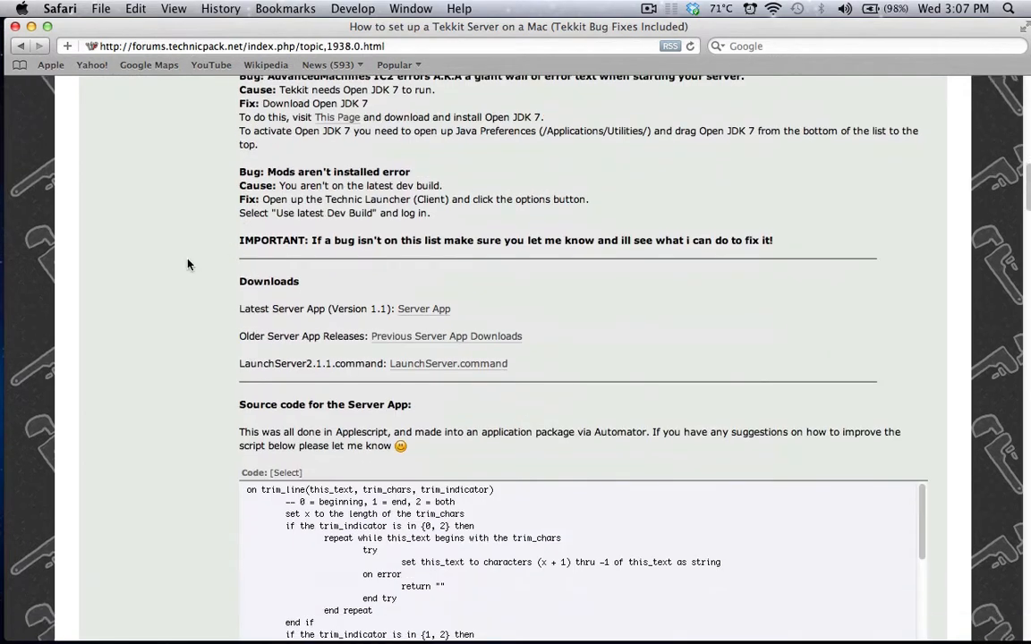
{"action": "scroll", "scroll_direction": "down", "scroll_amount": 3}
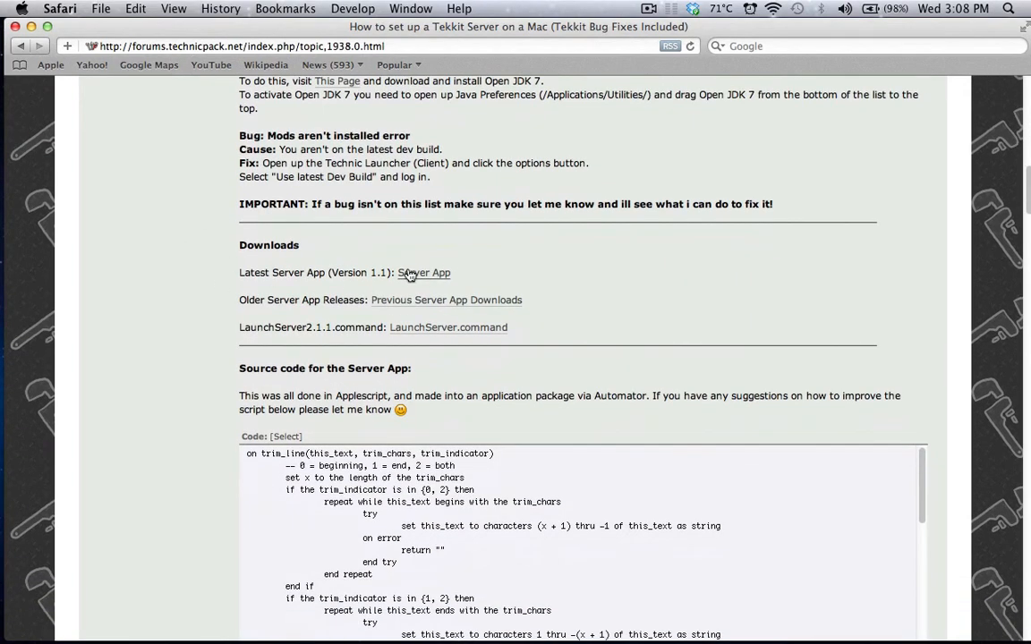
- Download Tekkit_Server_App_1.1.zip from MediaFire and close that page to return to the thread
{"action": "left_click", "coordinate": [423, 273]}
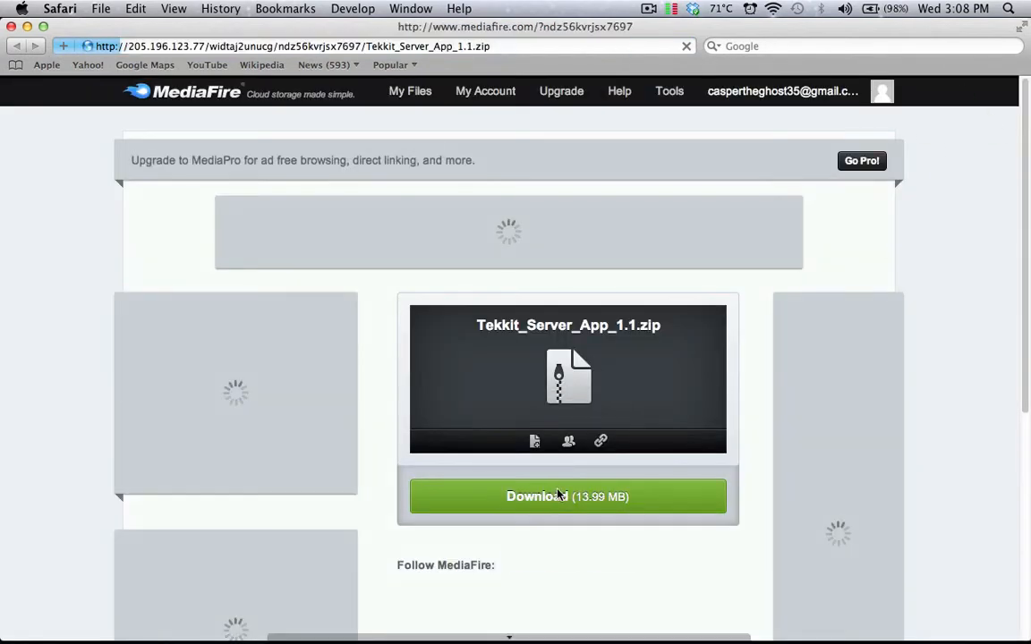
{"action": "left_click", "coordinate": [567, 496]}
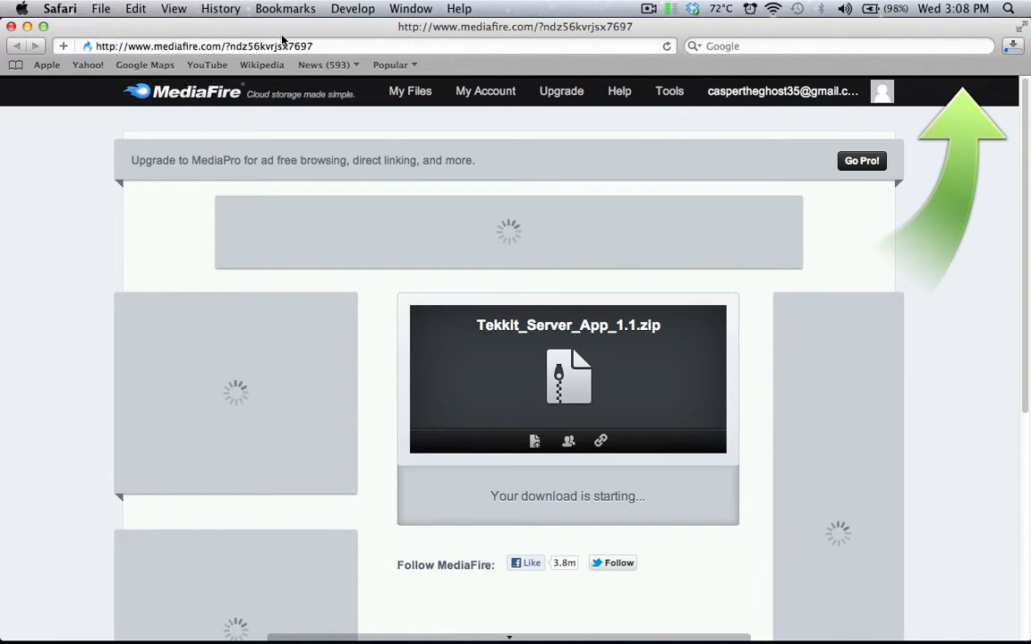
{"action": "left_click", "coordinate": [21, 46]}
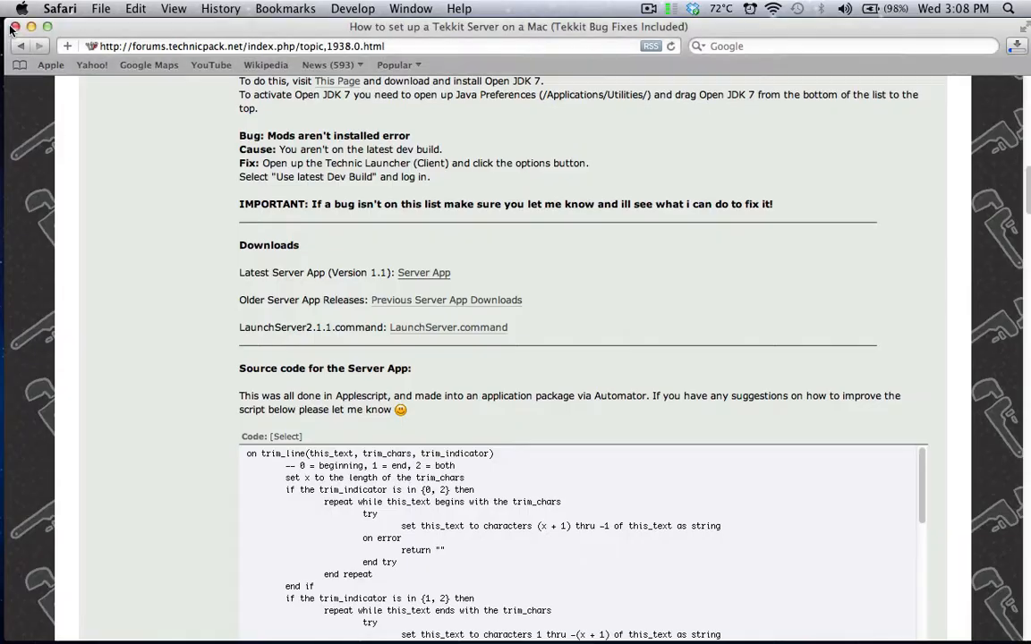
{"action": "mouse_move", "coordinate": [576, 383]}
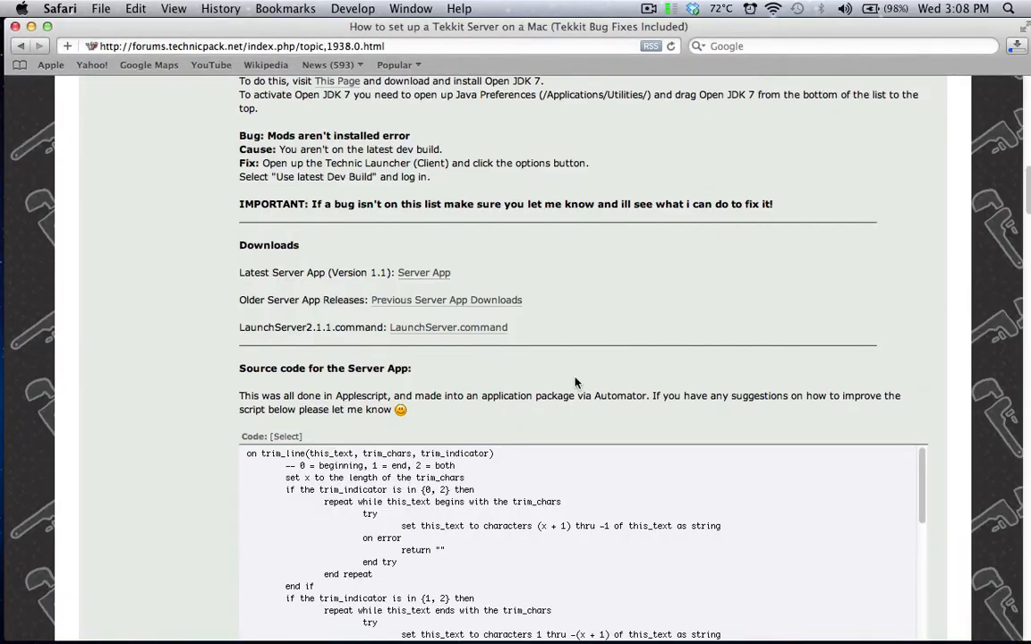
- Scroll the post from Downloads down to the Server App source code and first replies
{"action": "scroll", "scroll_direction": "up", "scroll_amount": 3}
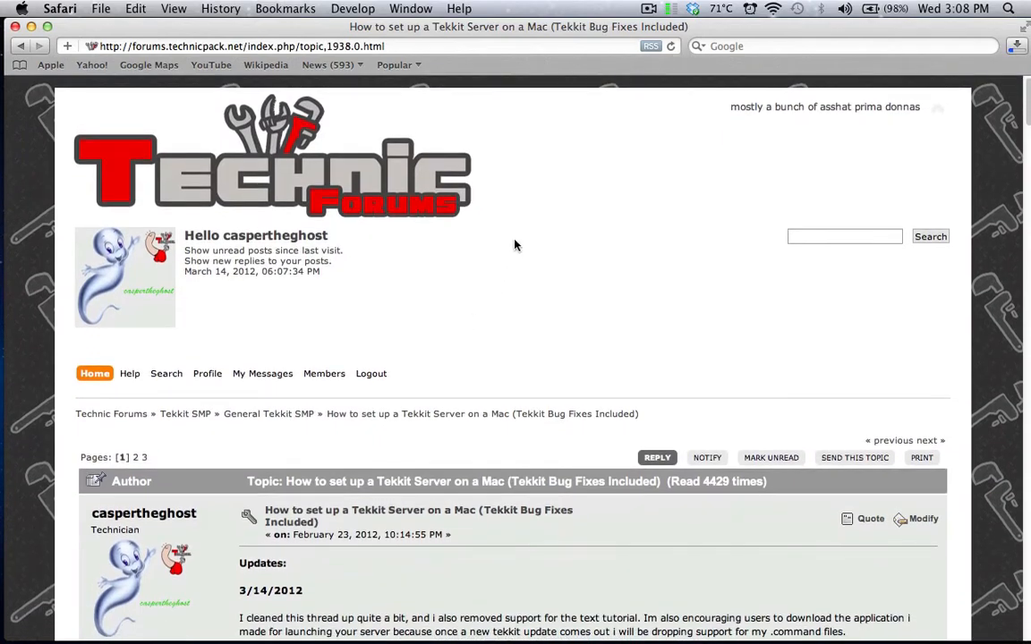
{"action": "scroll", "scroll_direction": "down", "scroll_amount": 3}
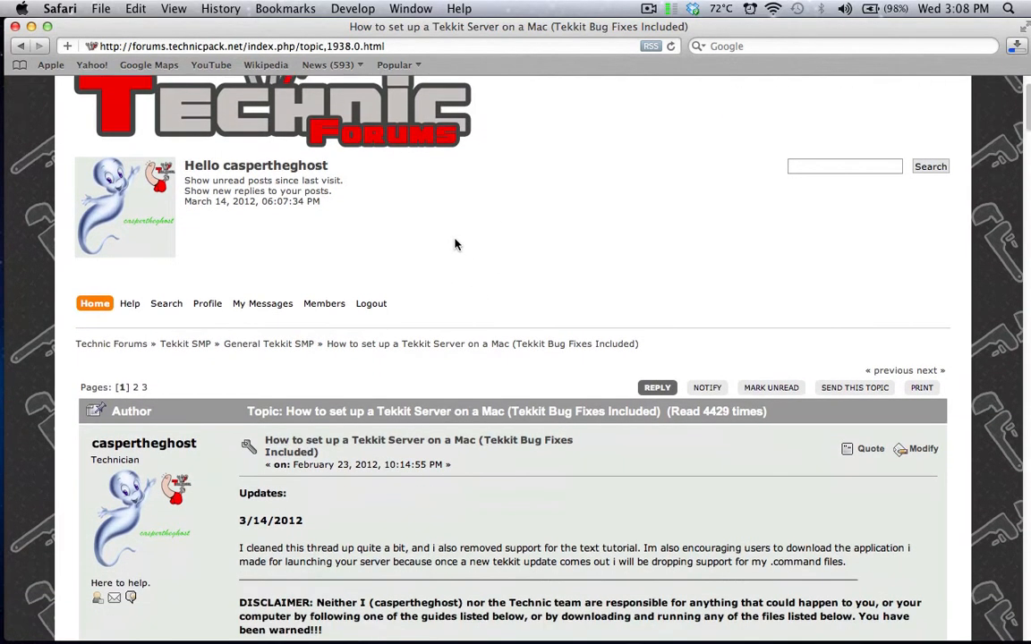
{"action": "scroll", "scroll_direction": "down", "scroll_amount": 3}
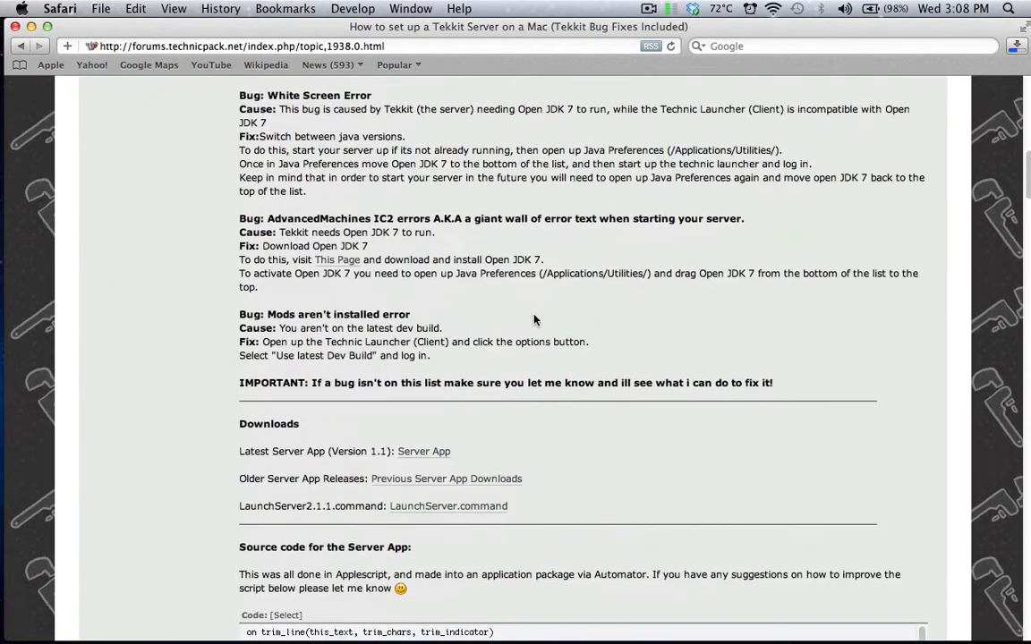
{"action": "scroll", "scroll_direction": "down", "scroll_amount": 3}
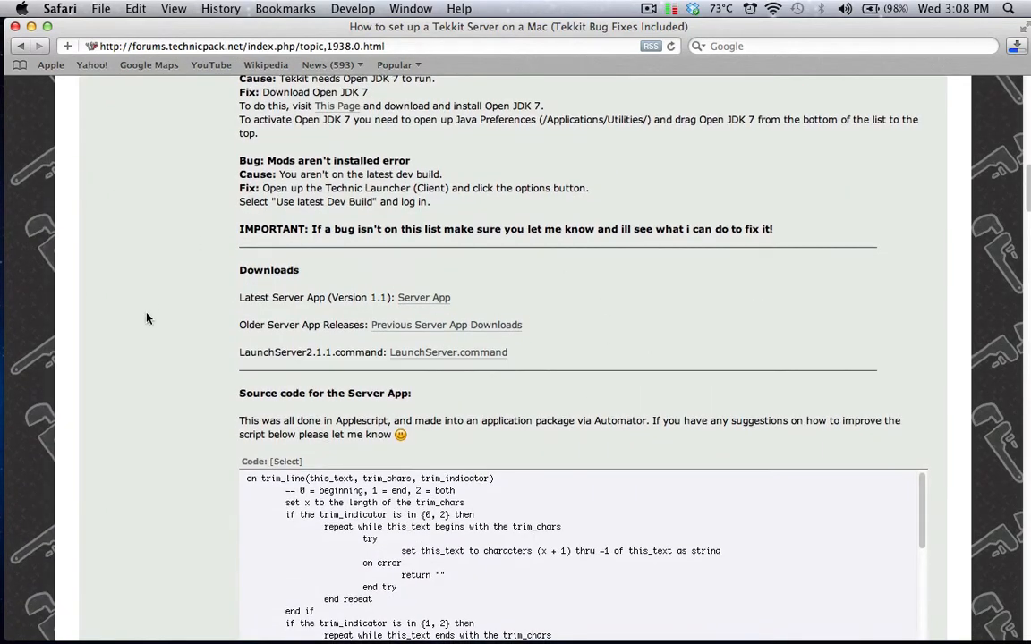
{"action": "scroll", "scroll_direction": "down", "scroll_amount": 3}
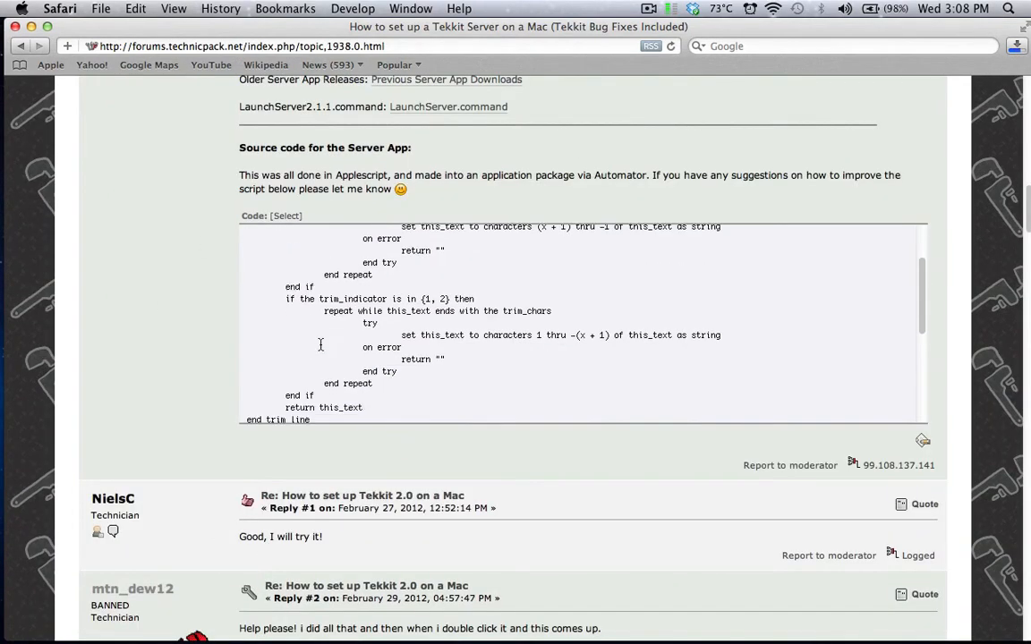
{"action": "scroll", "scroll_direction": "down", "scroll_amount": 3}
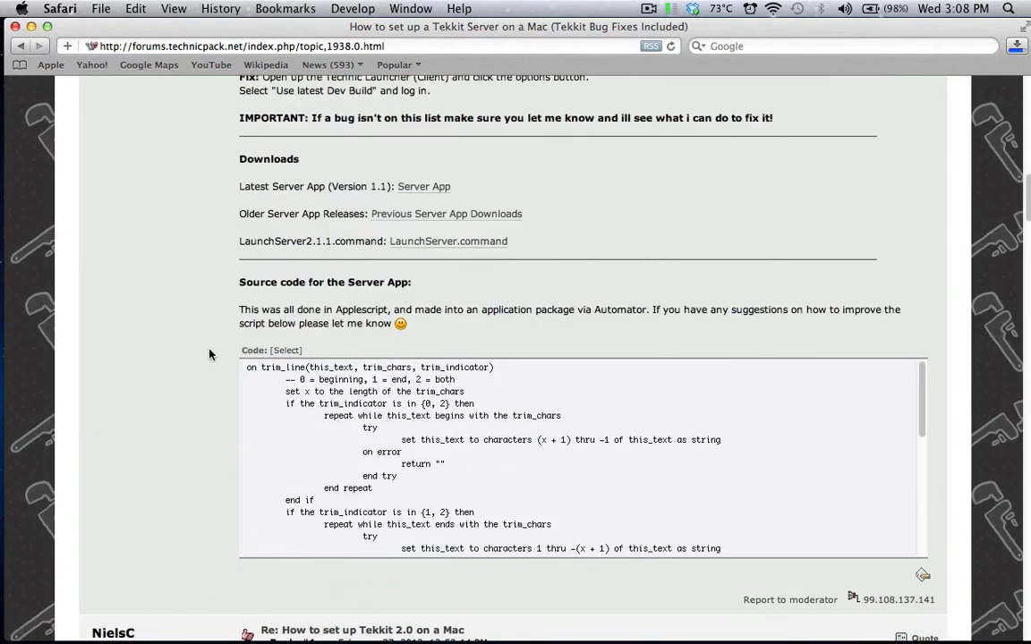
{"action": "mouse_move", "coordinate": [172, 296]}
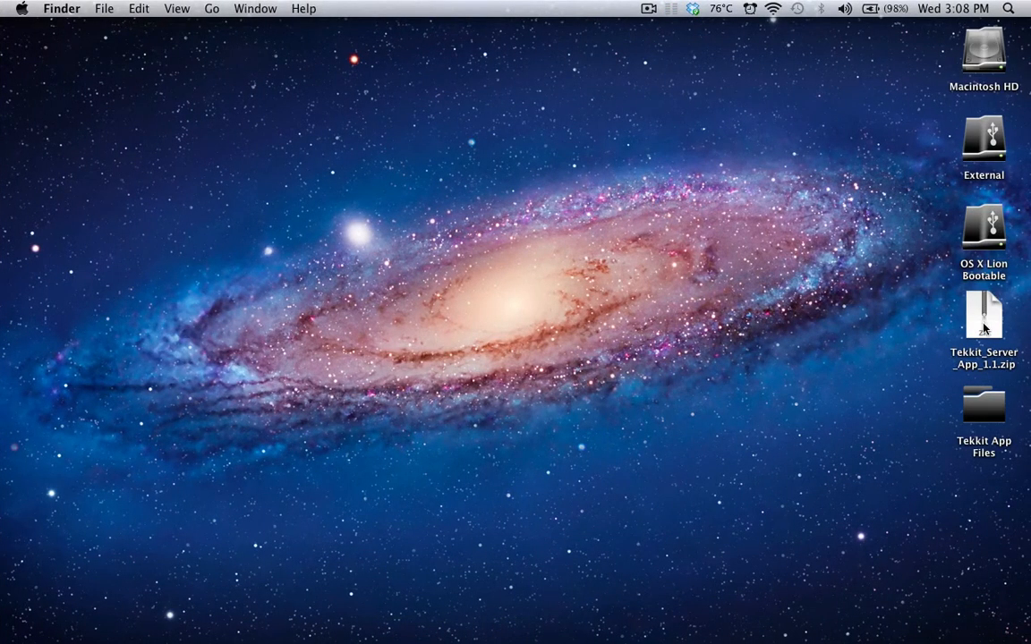
- Extract Tekkit_Server_App_1.1.zip on the desktop to get the Tekkit_Server 2.1.1 app
{"action": "double_click", "coordinate": [984, 315]}
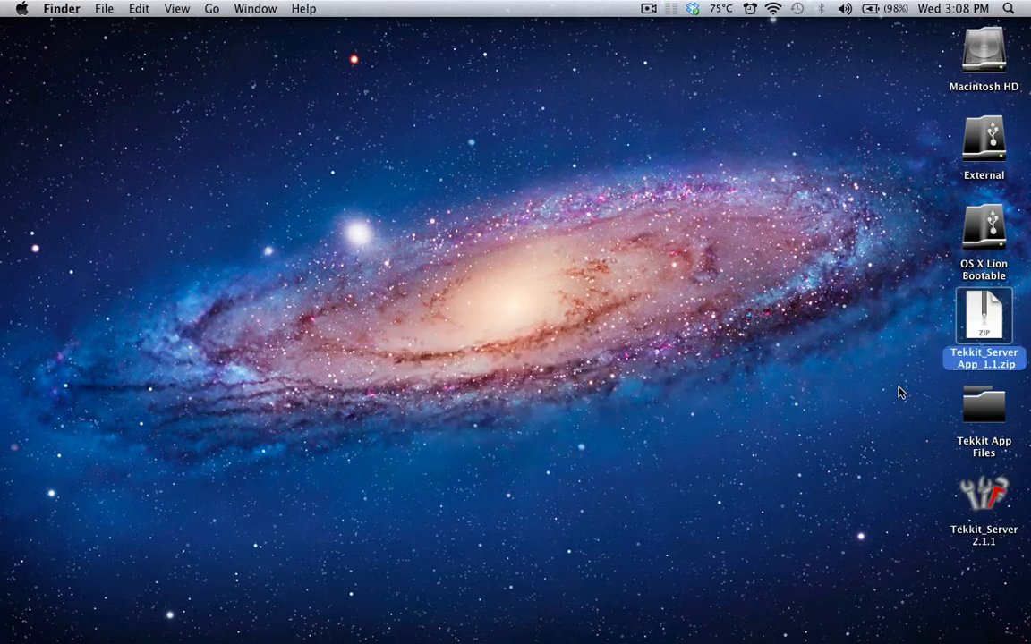
{"action": "left_click", "coordinate": [983, 405]}
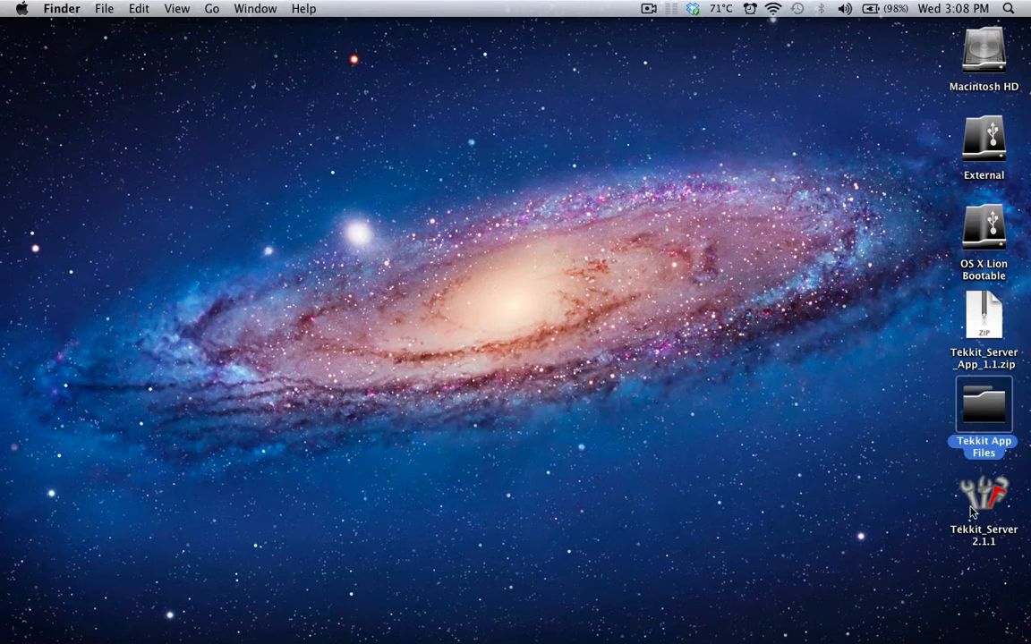
{"action": "left_click", "coordinate": [983, 315]}
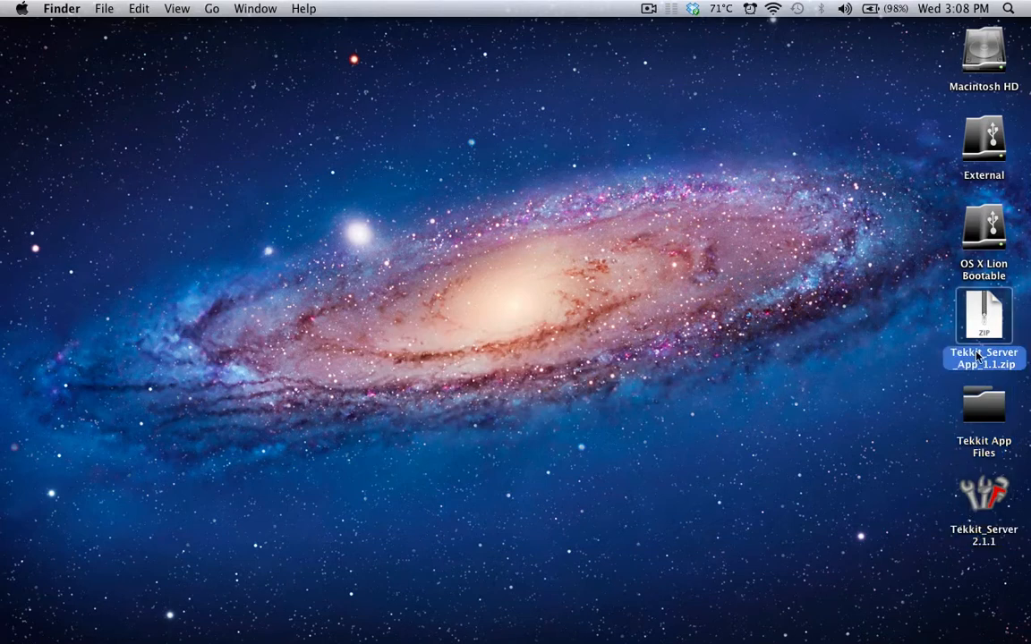
{"action": "mouse_move", "coordinate": [917, 324]}
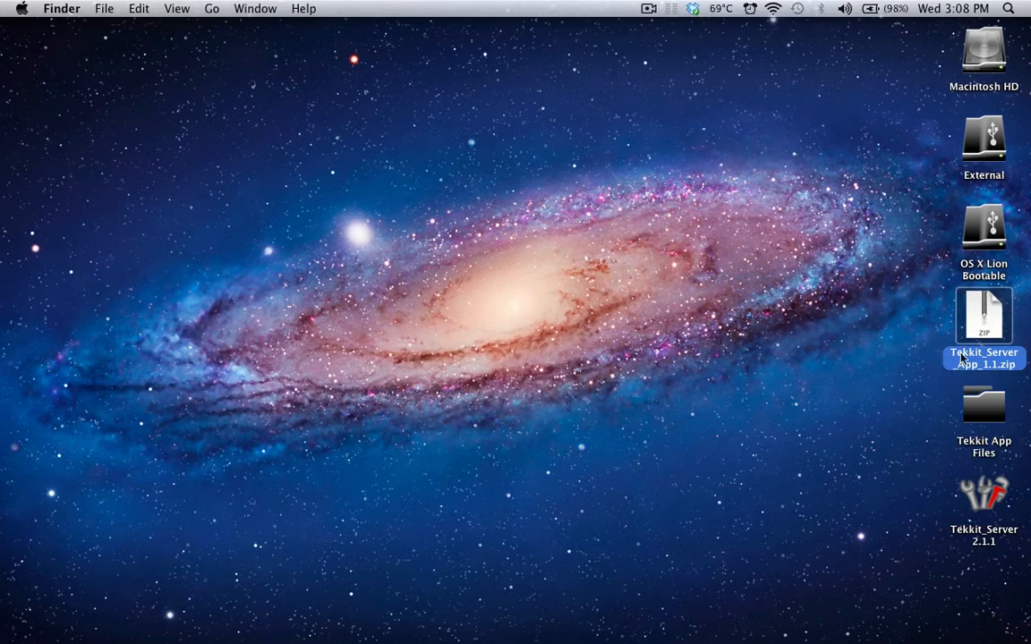
{"action": "left_click", "coordinate": [937, 448]}
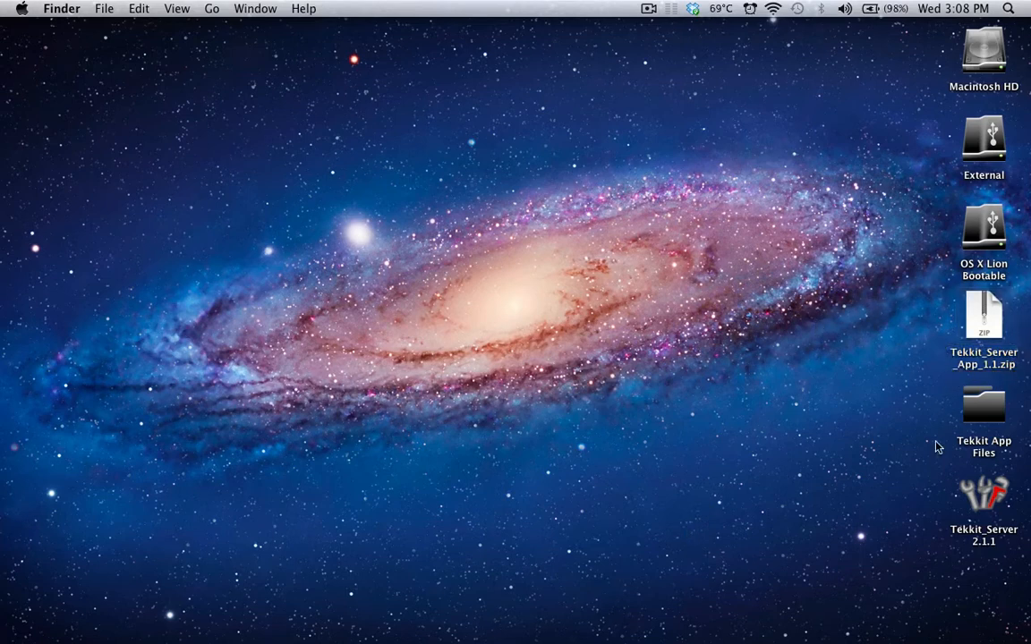
{"action": "left_click", "coordinate": [983, 493]}
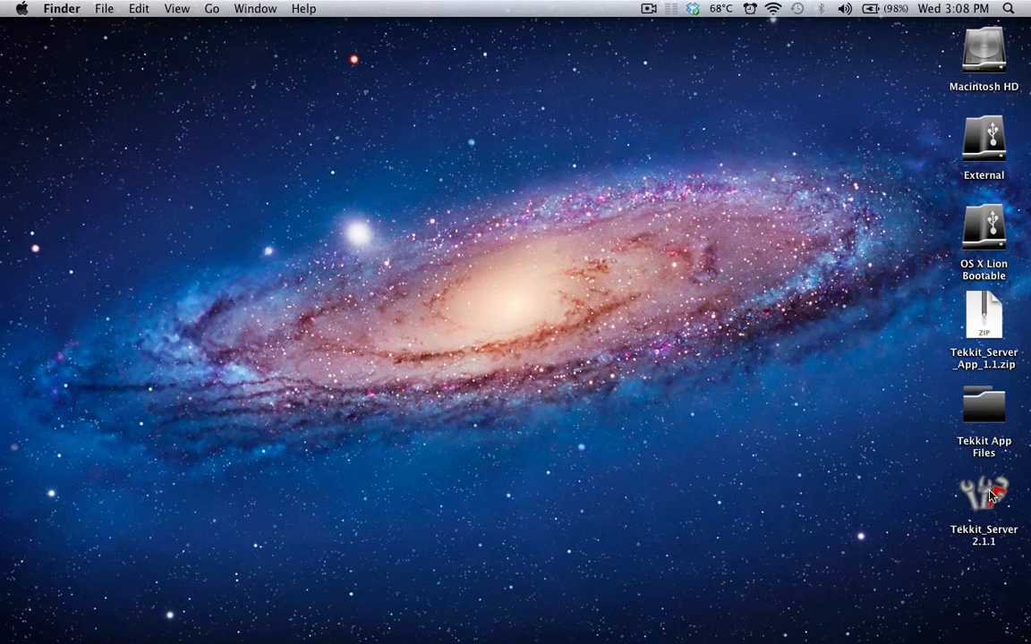
- Launch Tekkit_Server 2.1.1, accept the home folder install notice, and allot 2 GB RAM
{"action": "left_click", "coordinate": [983, 494]}
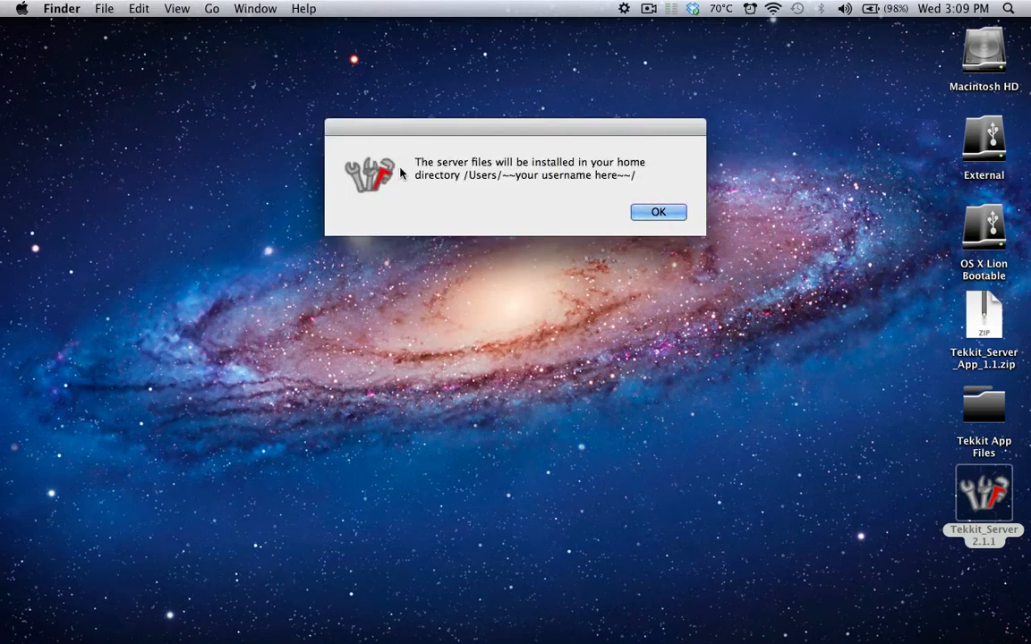
{"action": "mouse_move", "coordinate": [454, 422]}
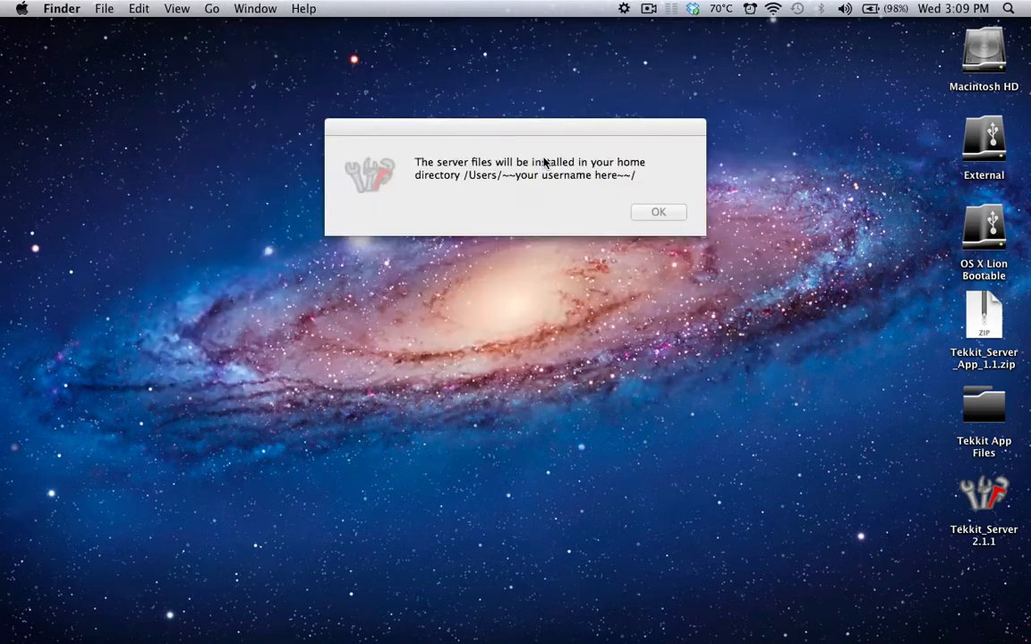
{"action": "mouse_move", "coordinate": [658, 212]}
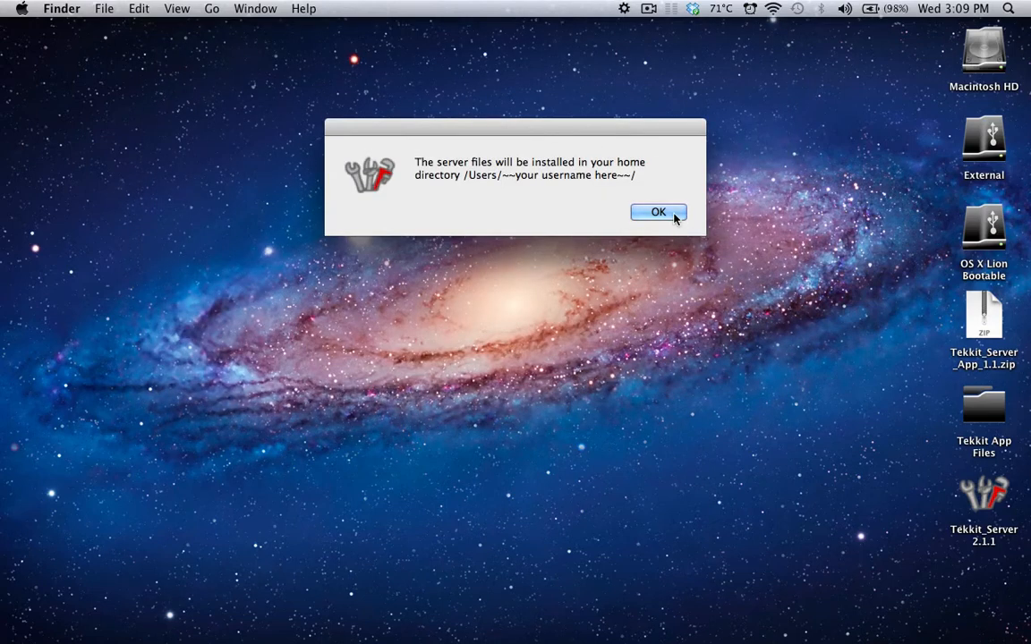
{"action": "left_click", "coordinate": [658, 212]}
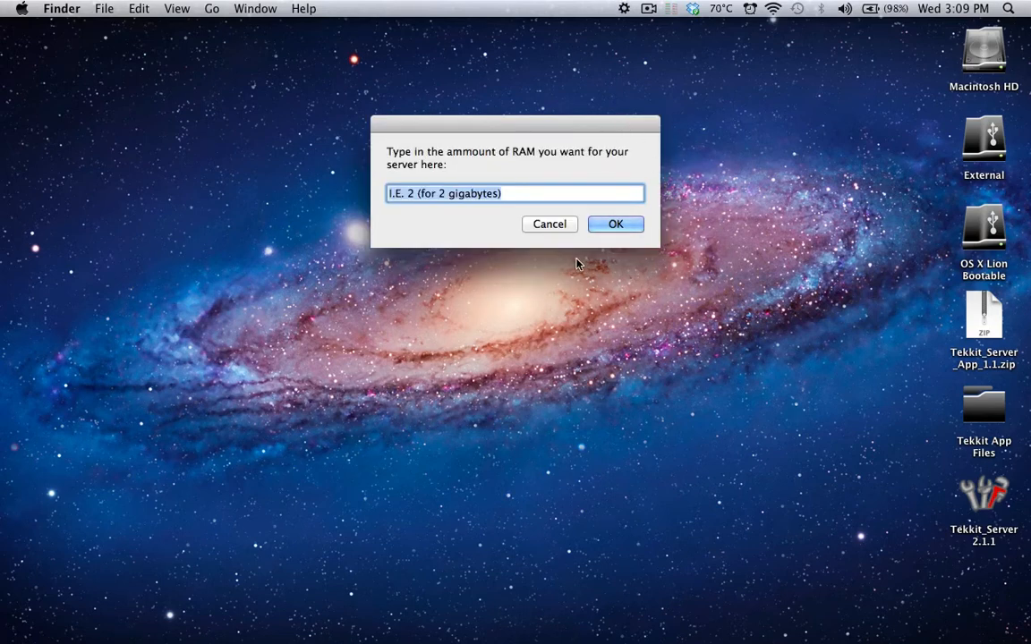
{"action": "type", "text": "2"}
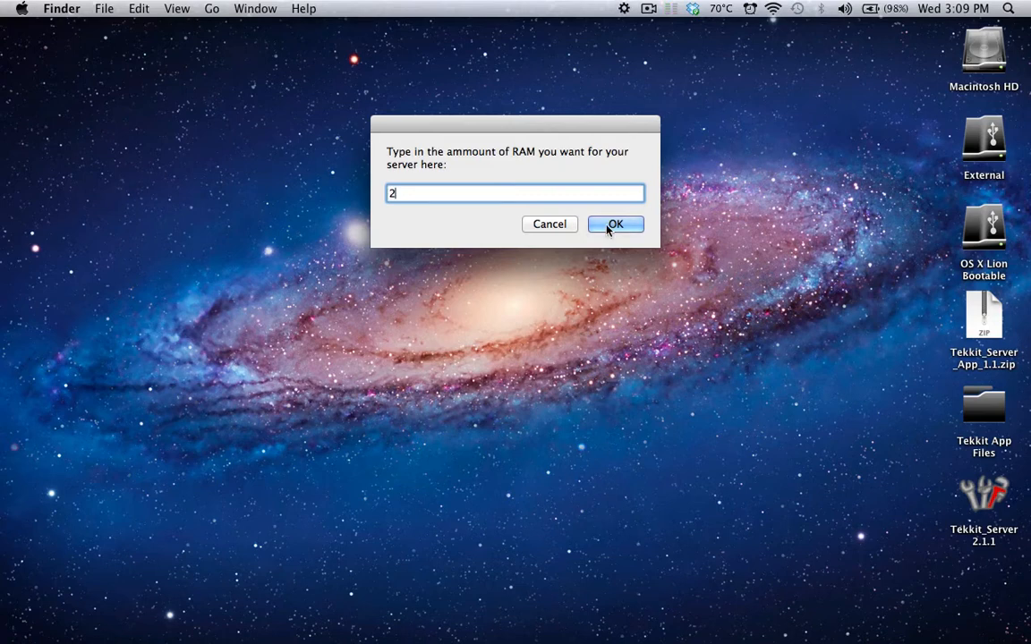
{"action": "mouse_move", "coordinate": [536, 174]}
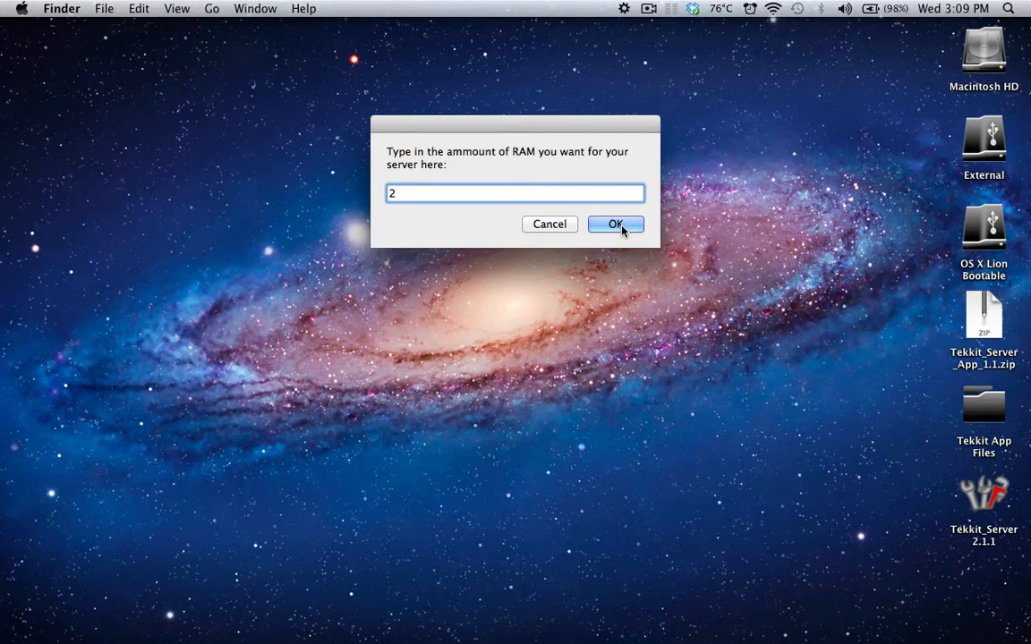
{"action": "left_click", "coordinate": [615, 224]}
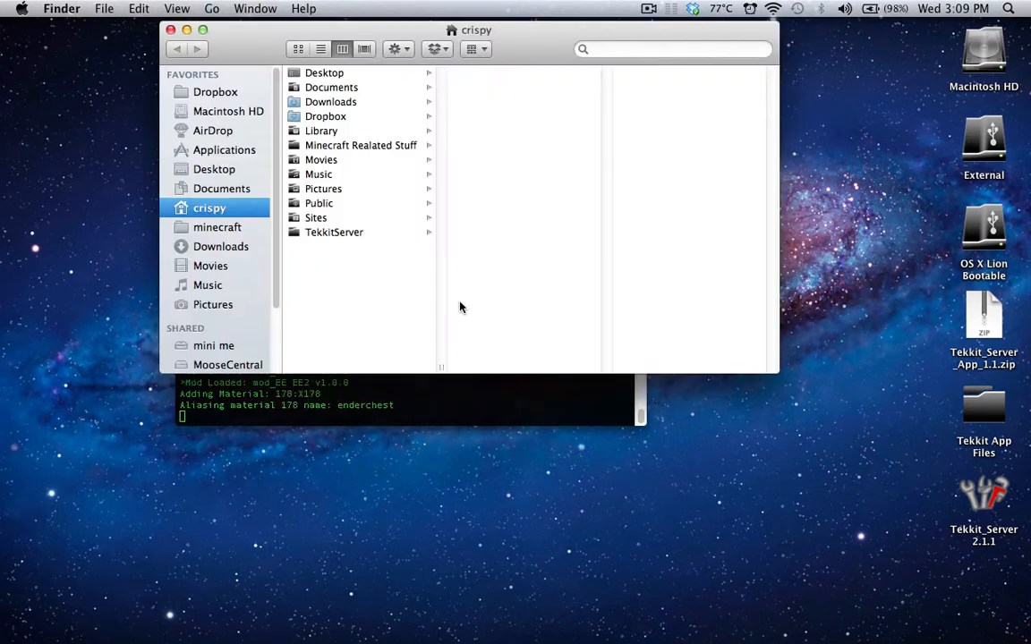
- Open the TekkitServer home folder while the Terminal server finishes starting
{"action": "left_click", "coordinate": [334, 232]}
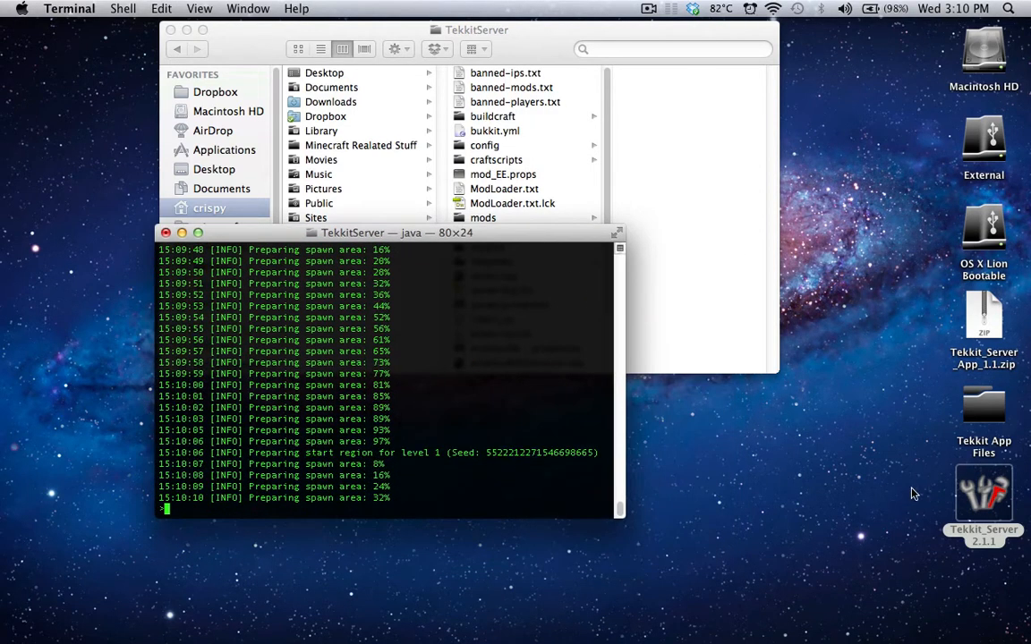
{"action": "left_click", "coordinate": [358, 232]}
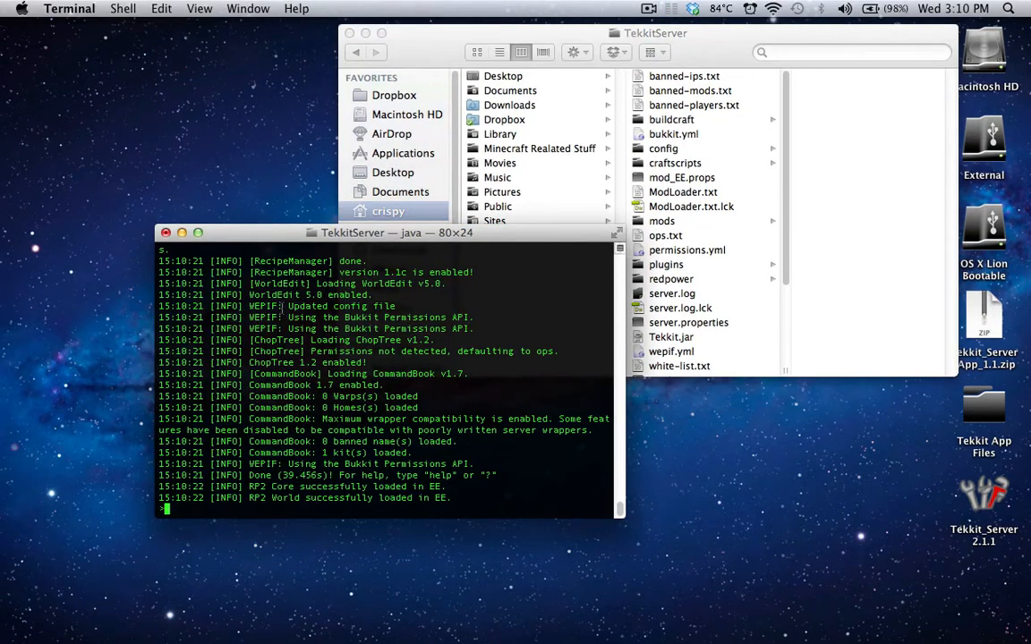
- Enter 'stop' in the Terminal server console to shut down the server
{"action": "type", "text": "sto"}
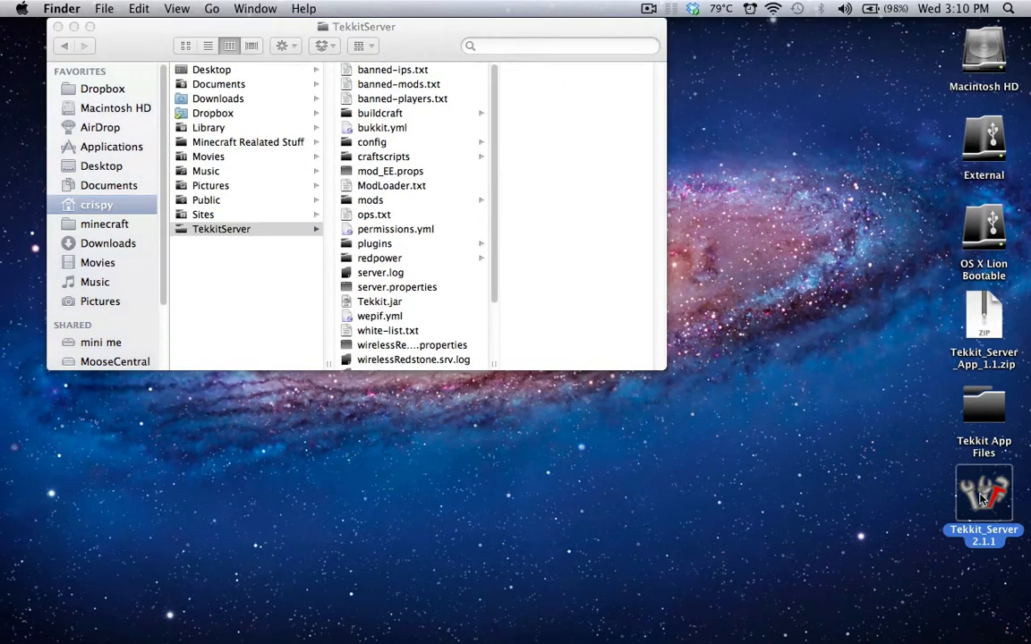
- Relaunch Tekkit_Server 2.1.1 and confirm the install notice and RAM prompt to restart the server
{"action": "double_click", "coordinate": [983, 492]}
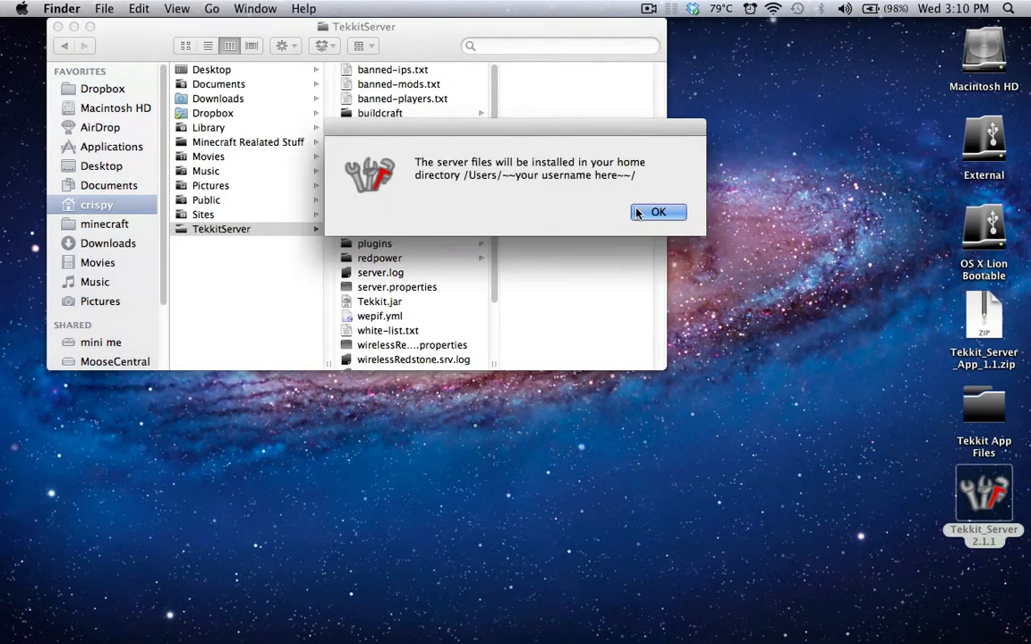
{"action": "left_click", "coordinate": [657, 212]}
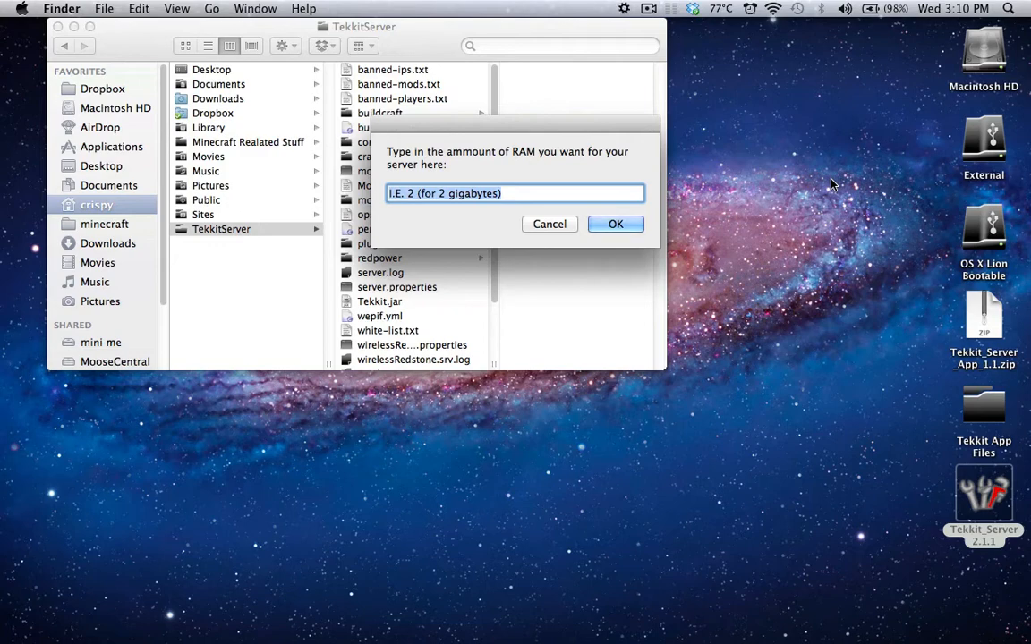
{"action": "left_click", "coordinate": [549, 224]}
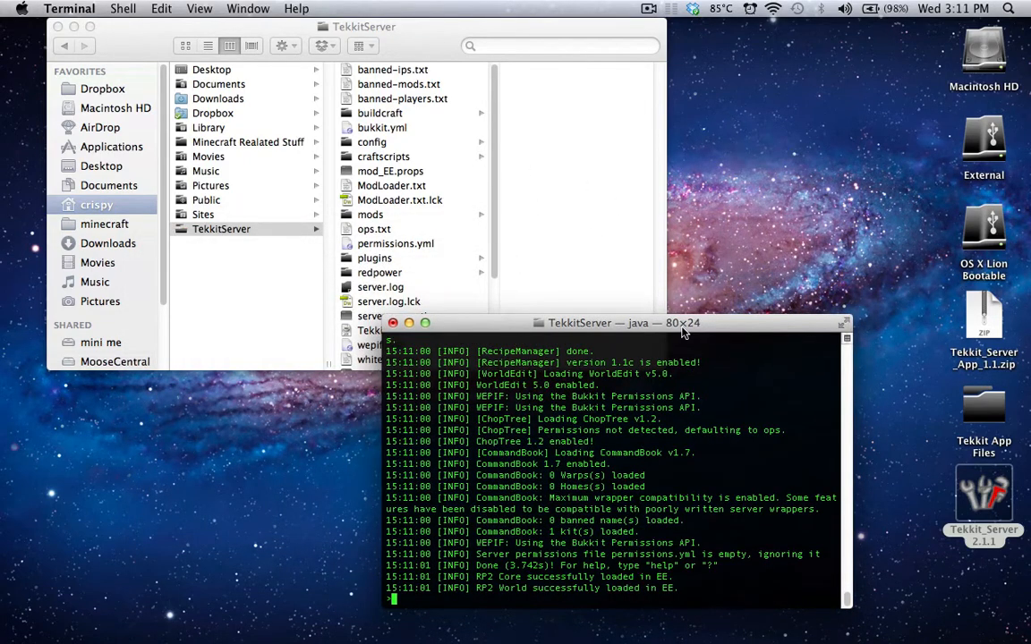
{"action": "mouse_move", "coordinate": [572, 234]}
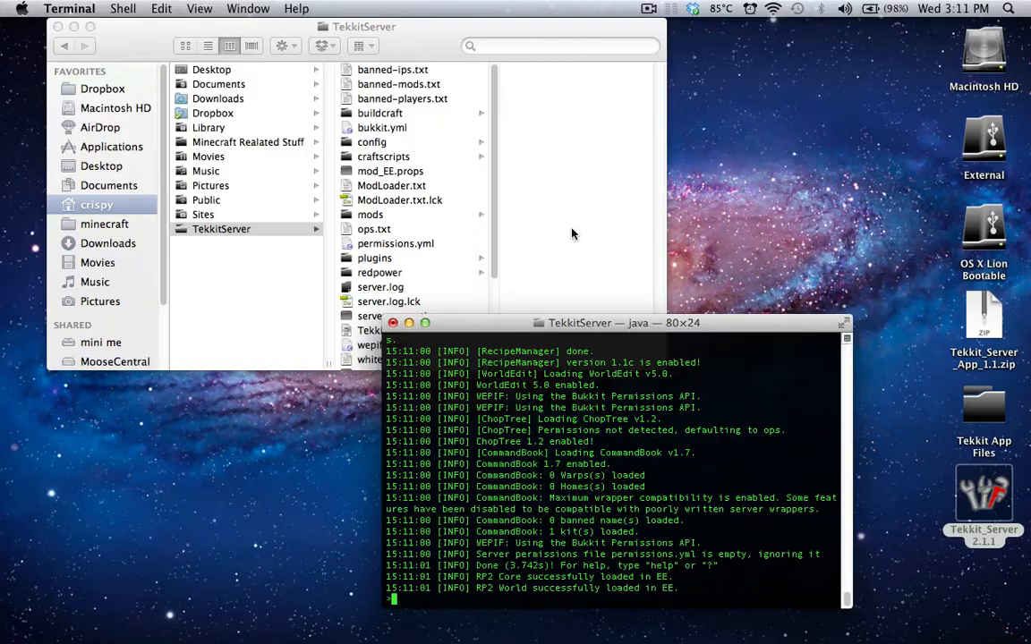